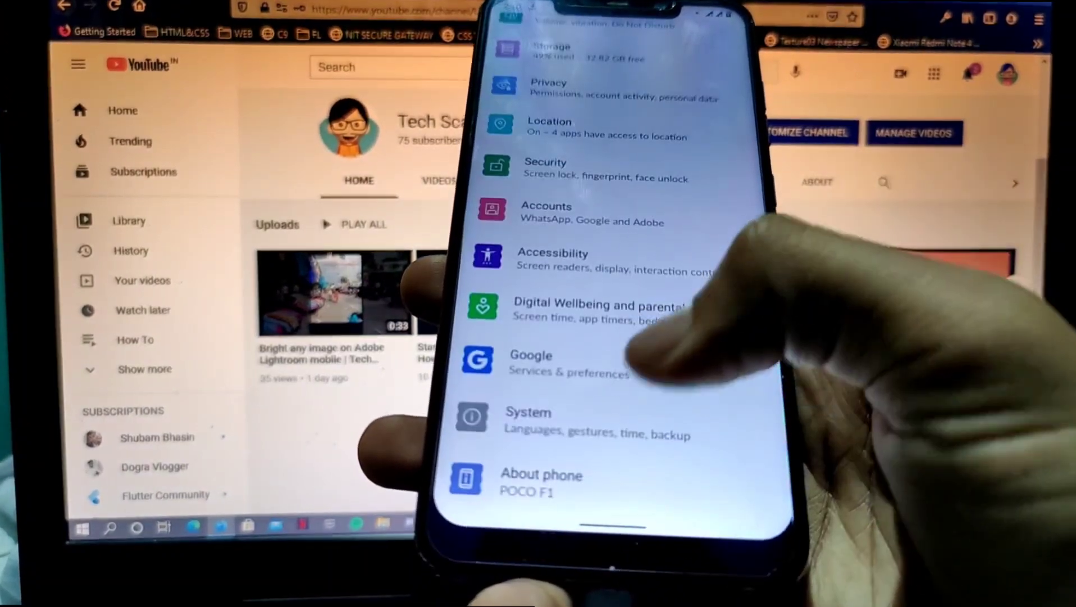
- Open About phone, continue past the ROM info page, and scroll to Android version 11
{"action": "left_click", "coordinate": [528, 419]}
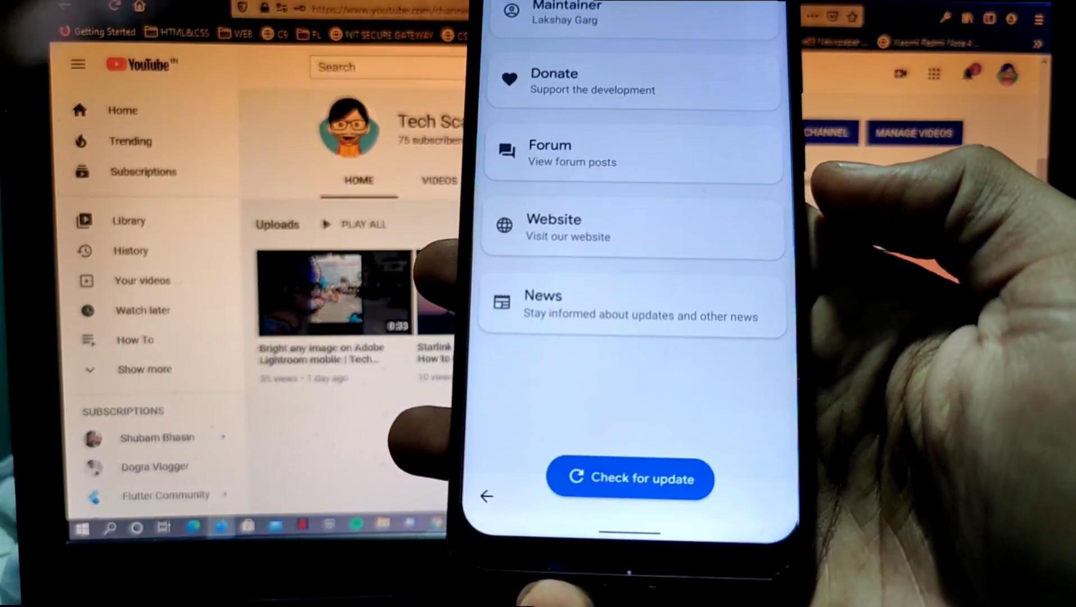
{"action": "left_click", "coordinate": [630, 478]}
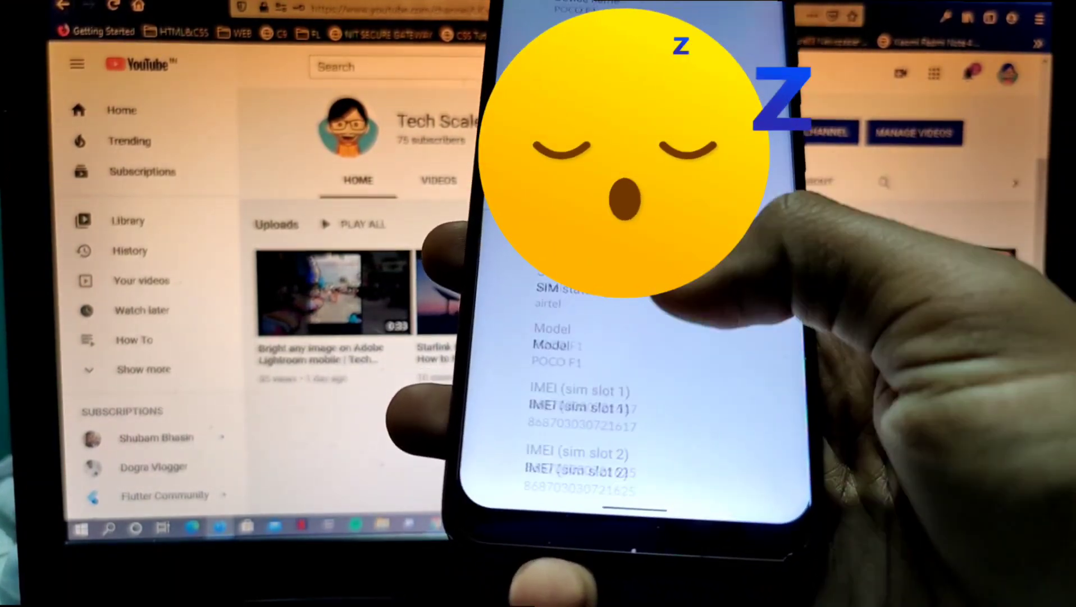
{"action": "scroll", "scroll_direction": "down", "scroll_amount": 3}
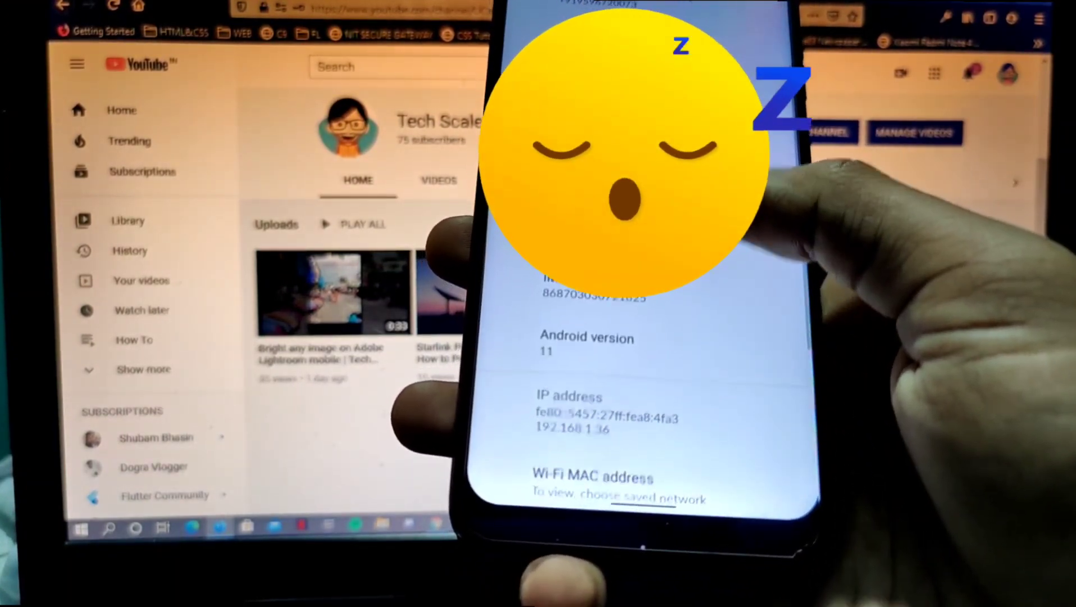